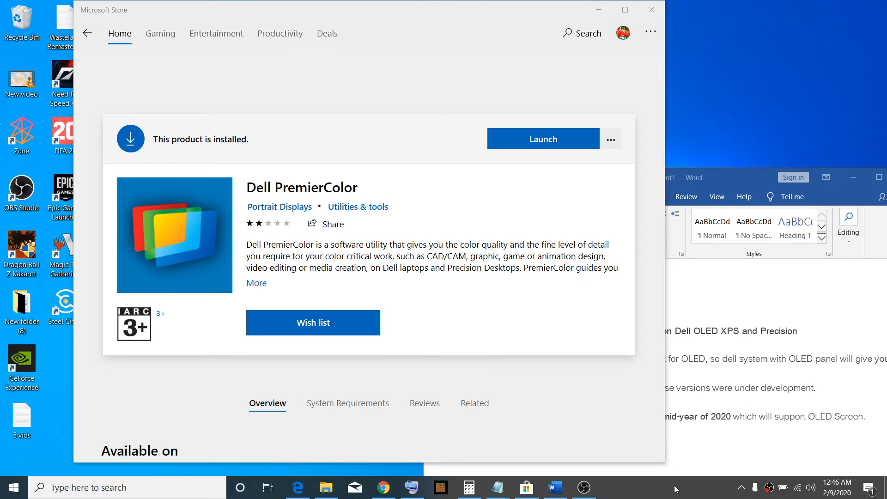
# Step: Bring the Word notes on PremierColor's OLED incompatibility forward and select a line of text
pyautogui.click(553, 486)
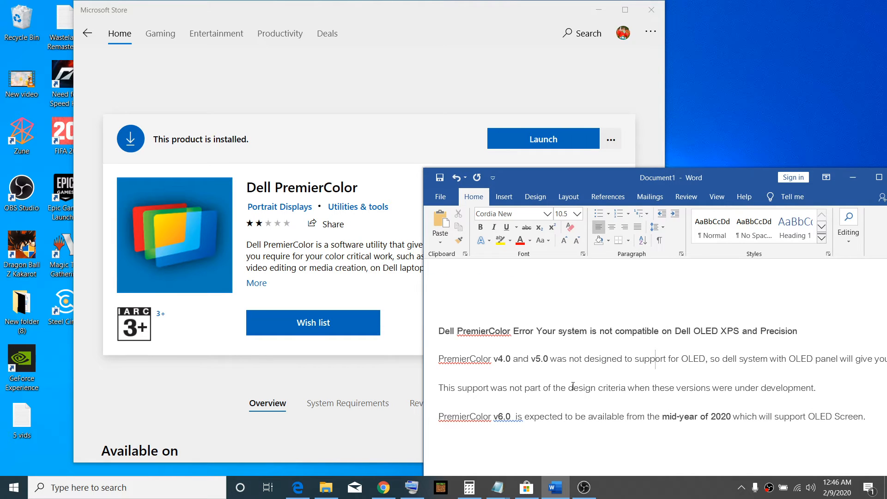
pyautogui.moveTo(438, 358); pyautogui.dragTo(532, 366)
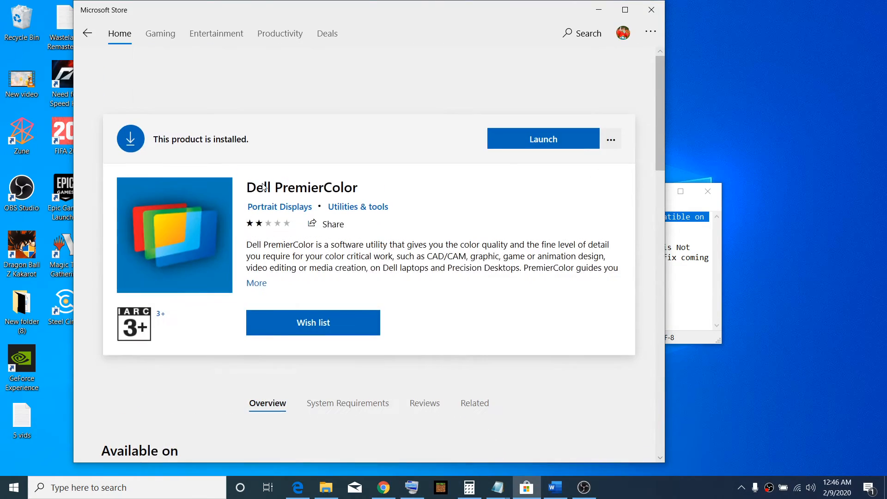
pyautogui.scroll(-3)
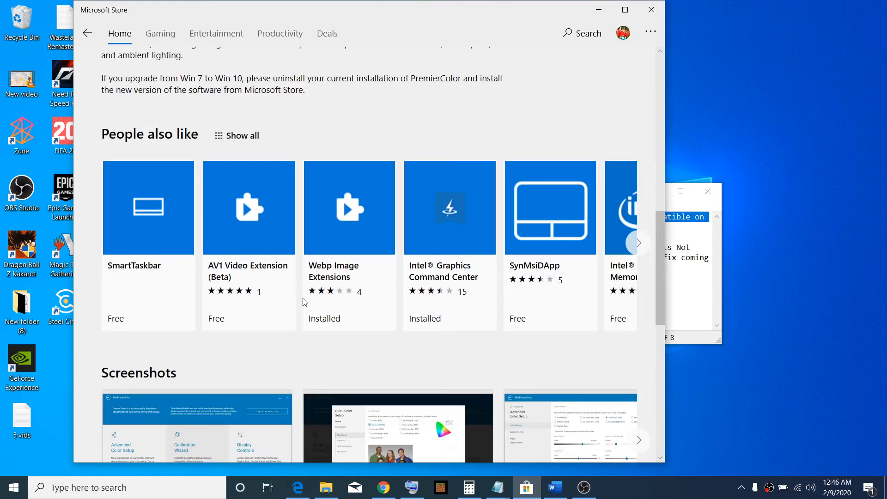
pyautogui.scroll(-3)
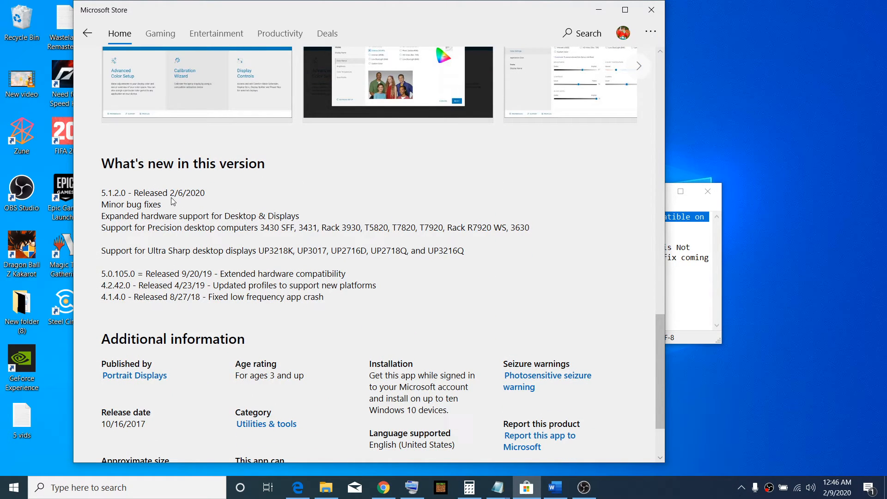
pyautogui.moveTo(141, 198)
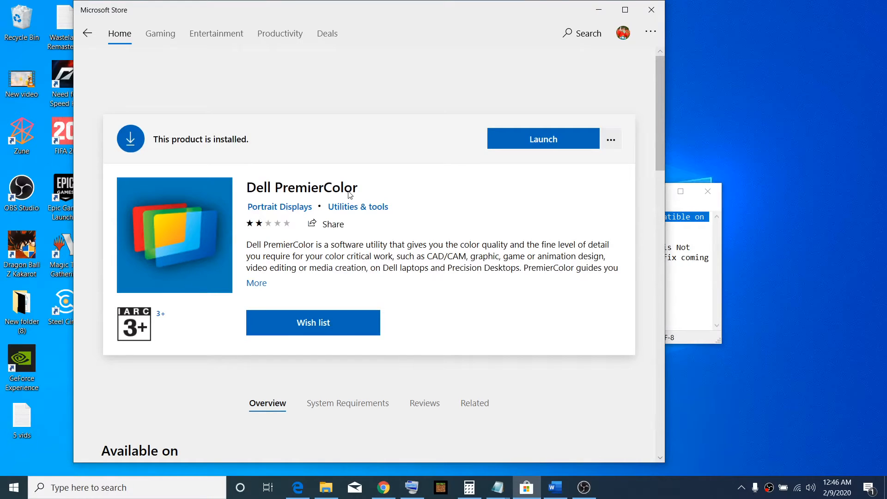
pyautogui.moveTo(471, 191)
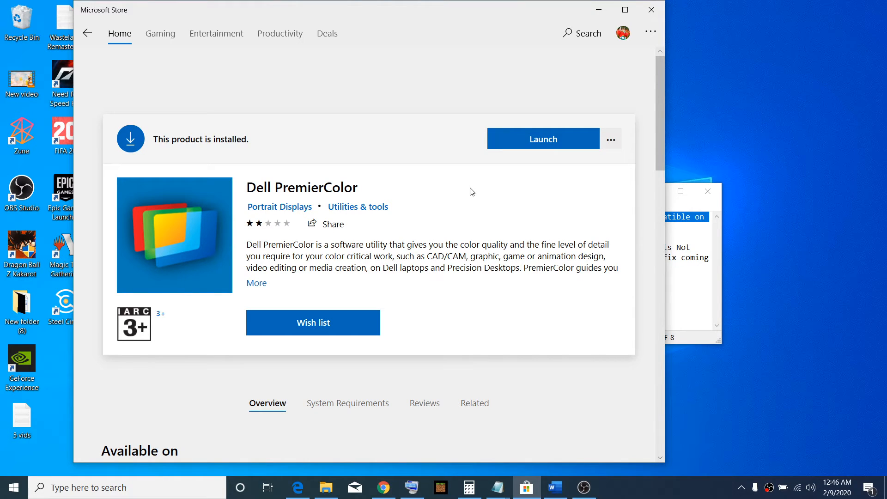
pyautogui.moveTo(662, 246)
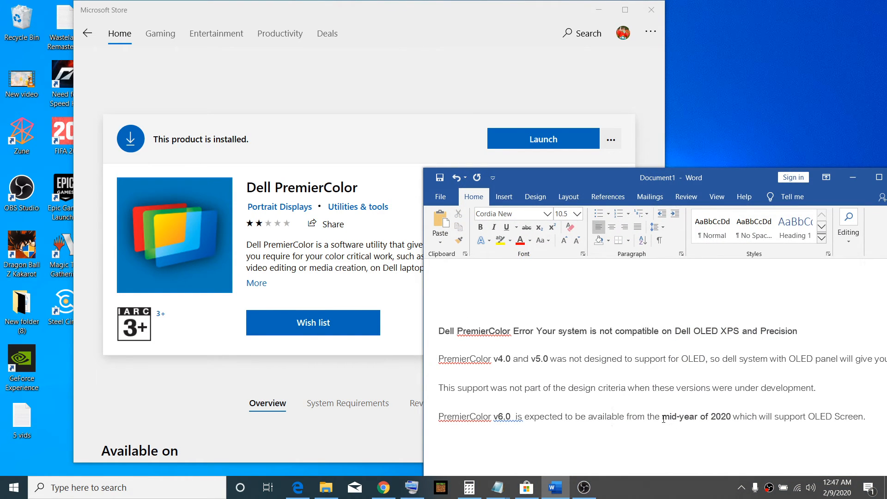
# Step: Move the Word notes window so the Dell PremierColor Store page sits in front
pyautogui.moveTo(664, 417); pyautogui.dragTo(731, 416)
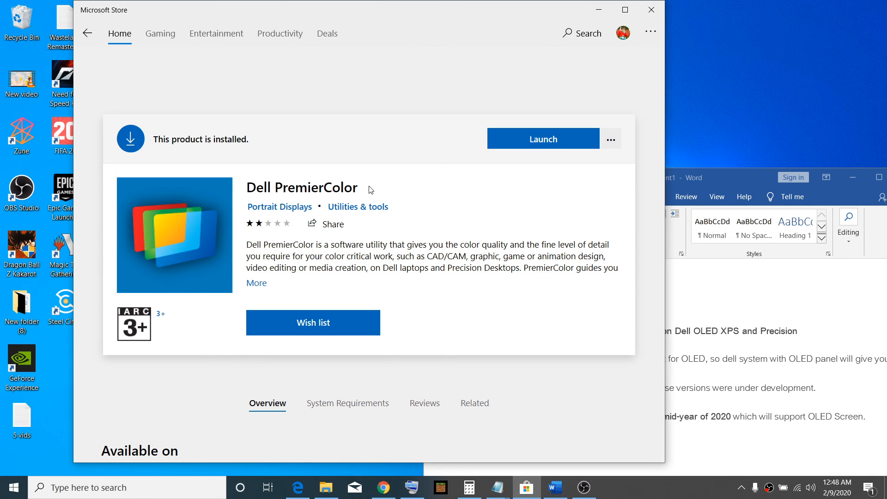
pyautogui.moveTo(386, 205)
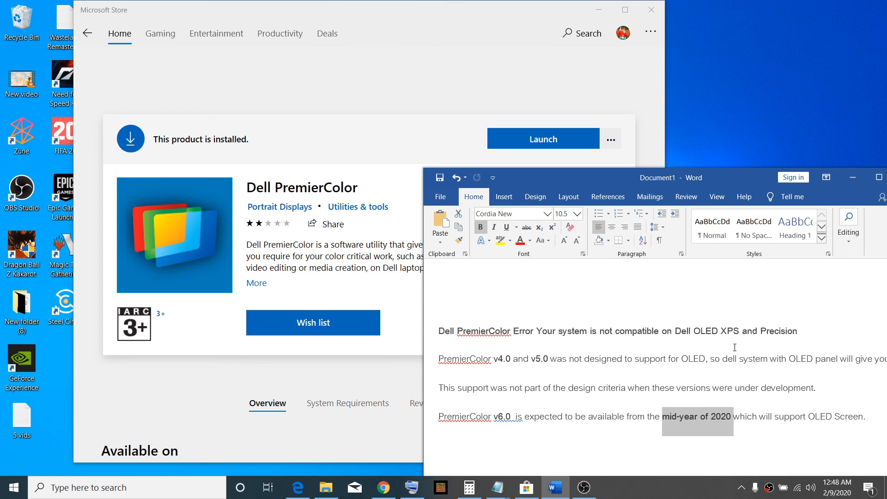
pyautogui.moveTo(670, 496)
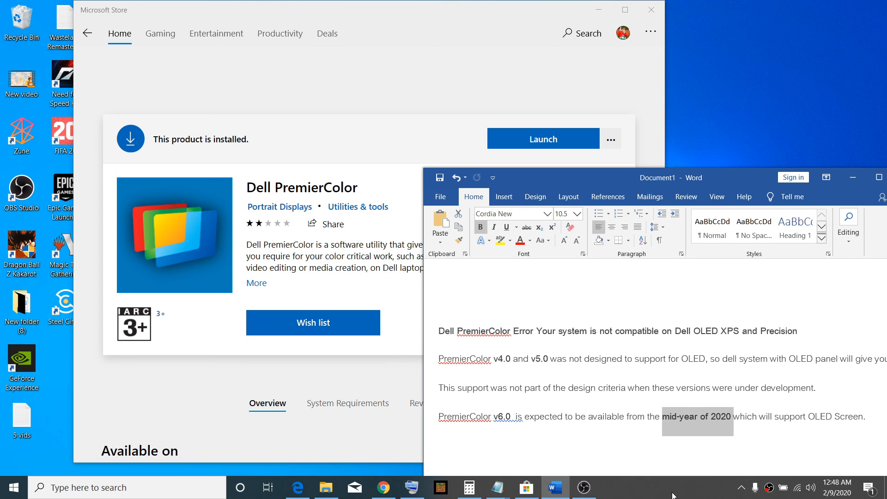